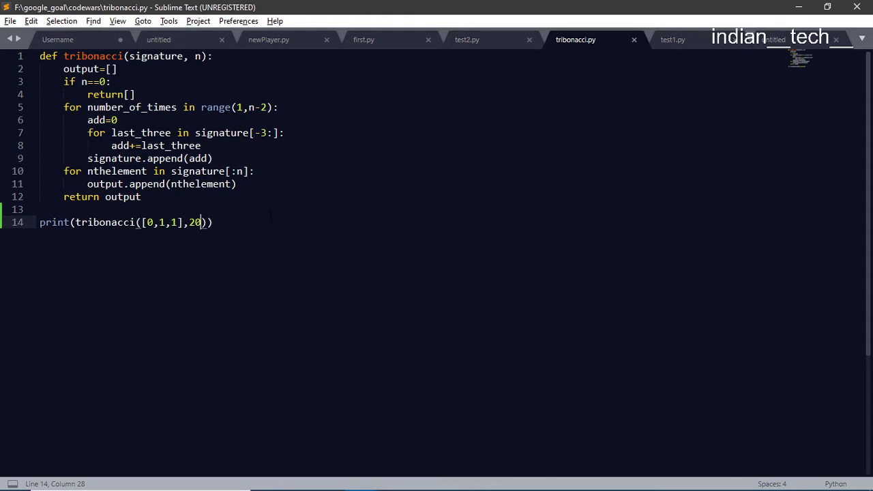
mouse_move(351, 383)
text(#)
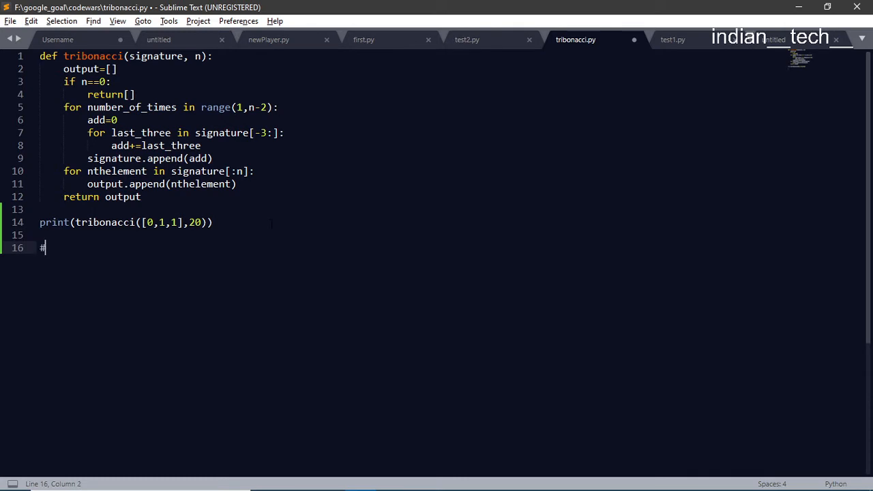
Step: Complete the line 16 comment with the sequence 0,1,1,2,3,5,8,13,21...
text(0)
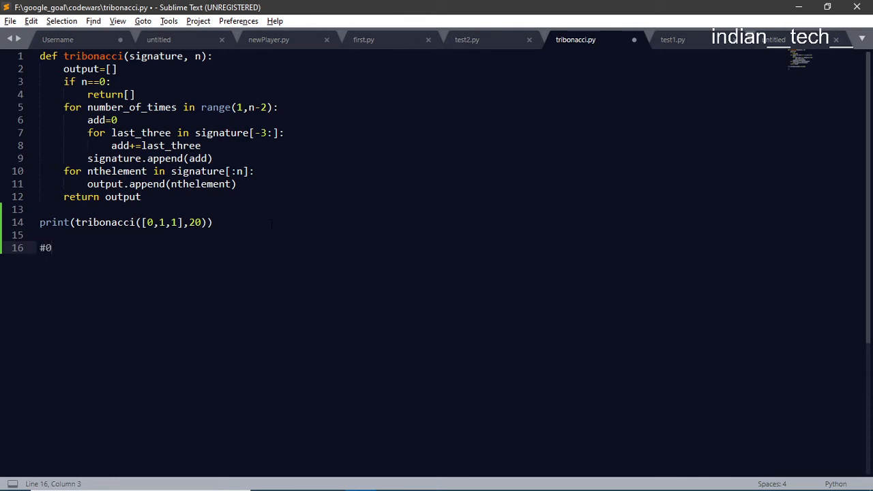
text(,1,1)
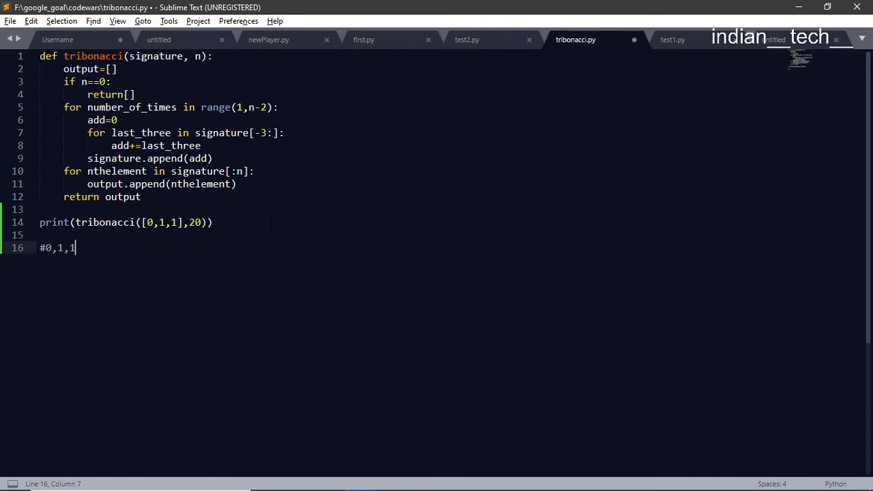
text(,2)
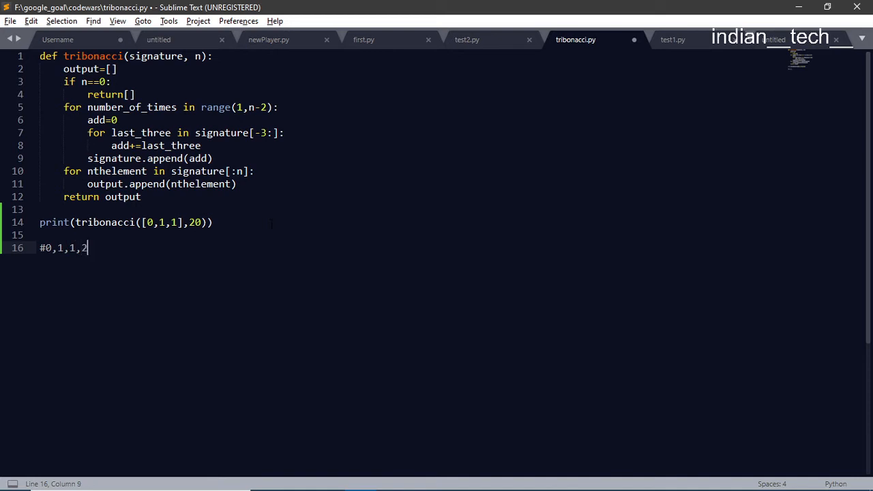
text(3,)
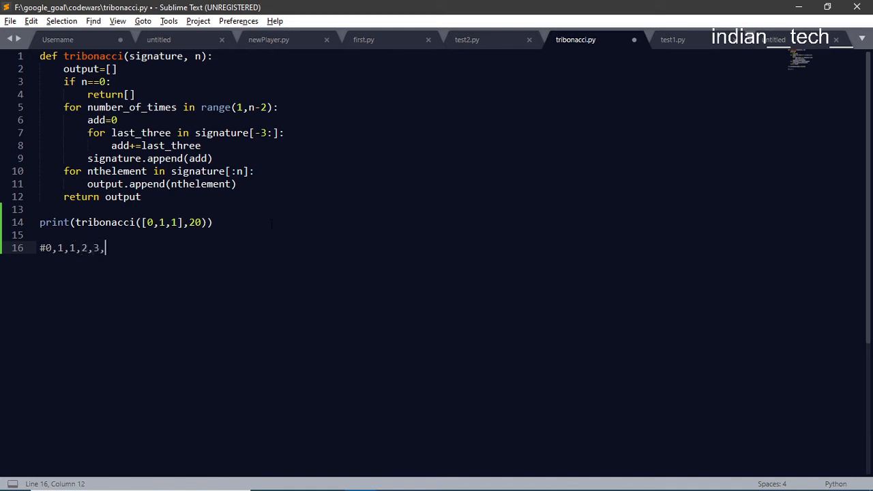
text(5,8)
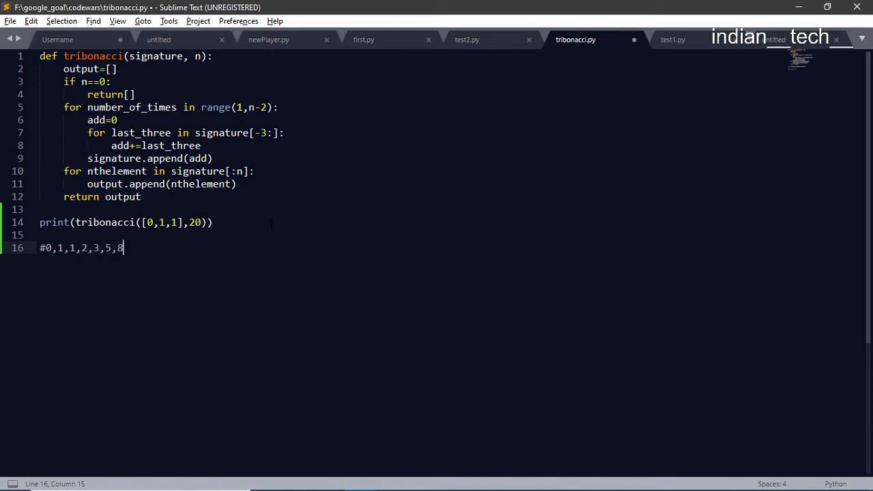
text(,13,)
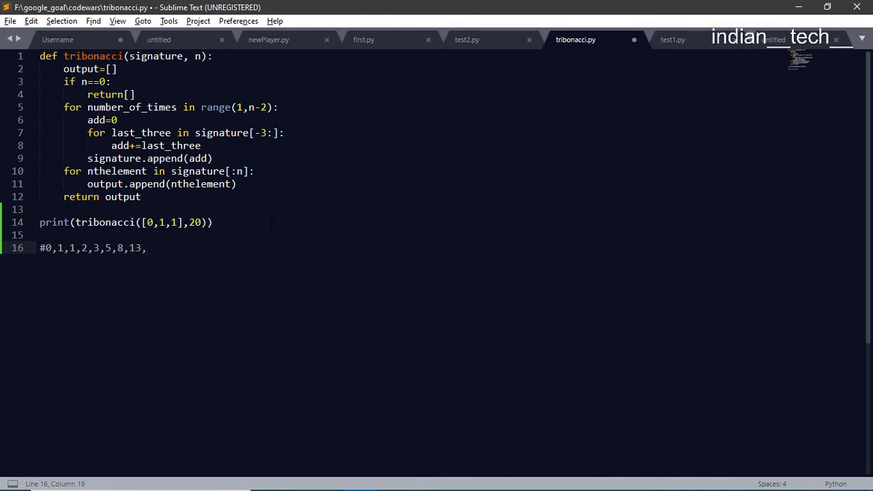
text(21...)
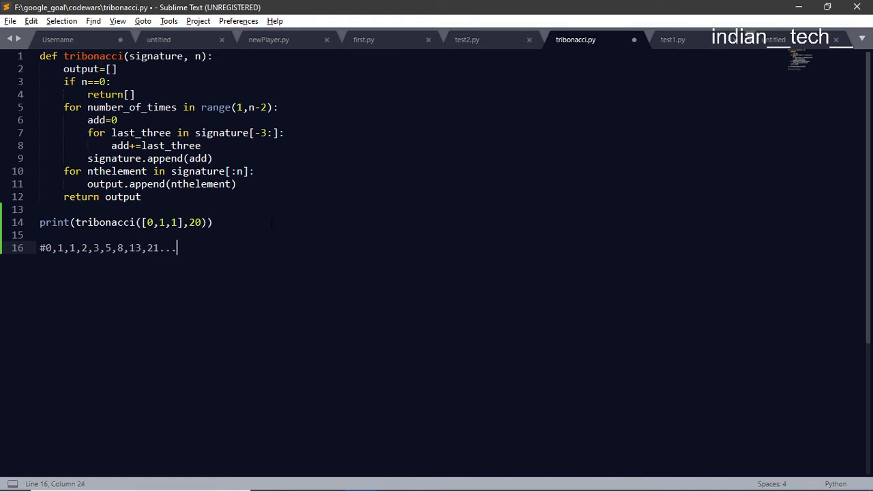
text(.)
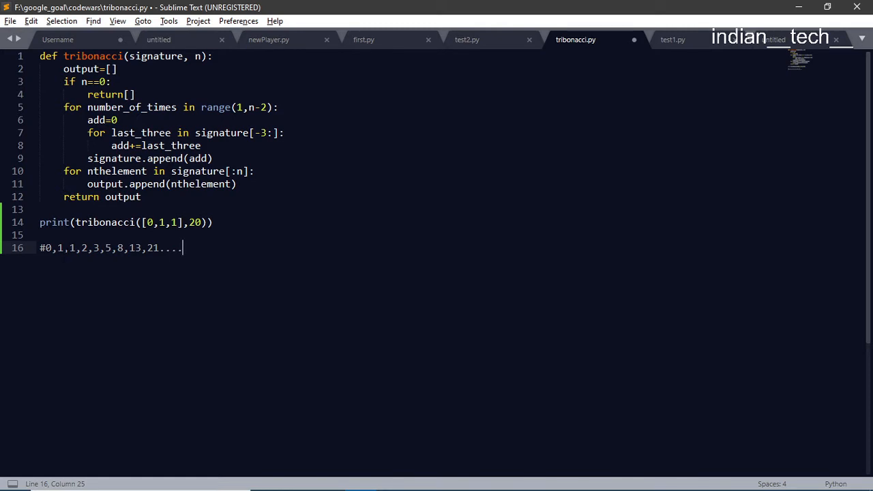
drag(181, 248, 40, 247)
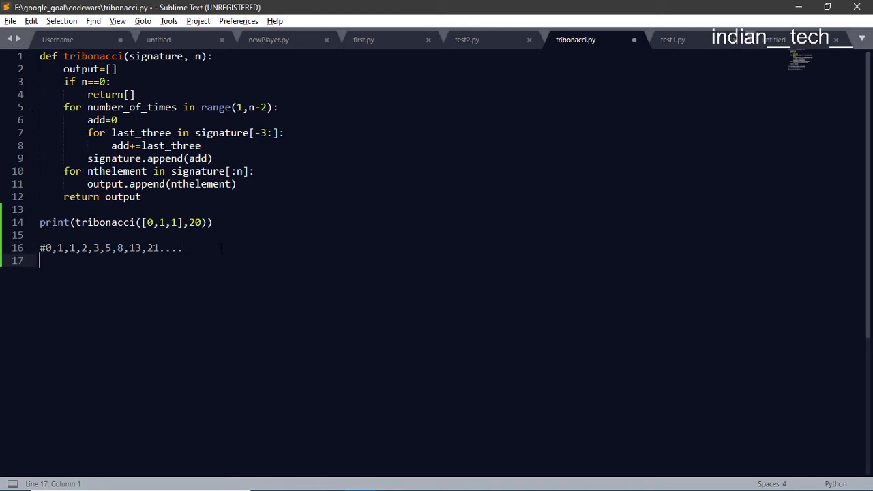
Step: Add a second comment reading '#0,1,1,2,4,7...tribonacci'
text(#)
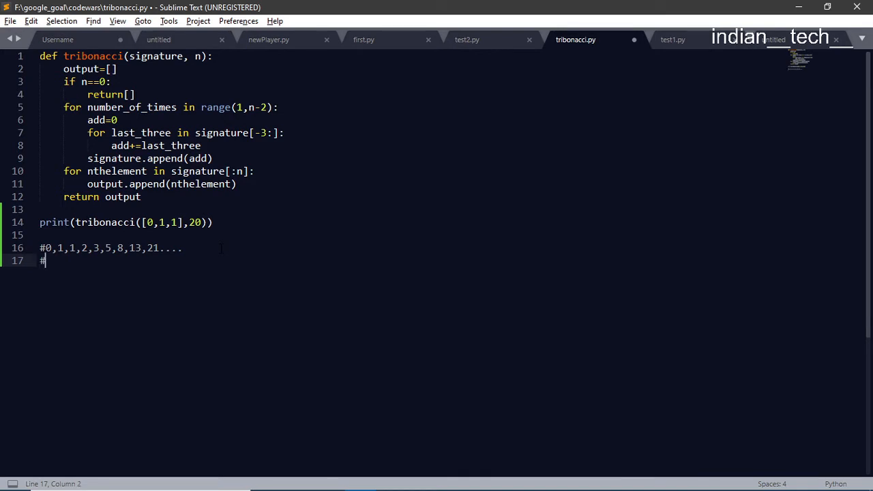
text(0)
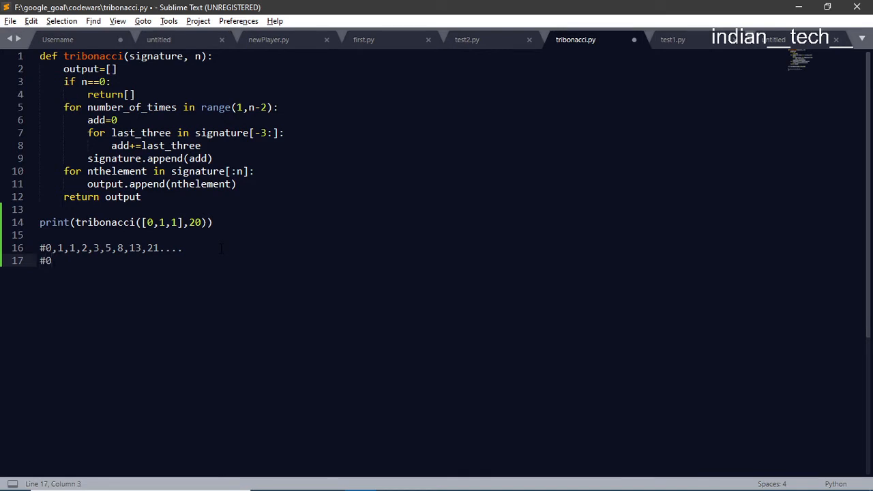
text(,1,)
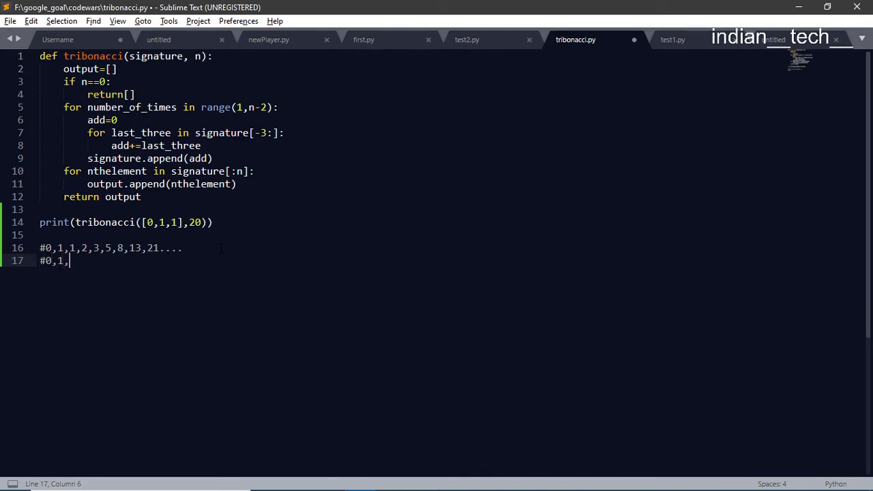
text(1,)
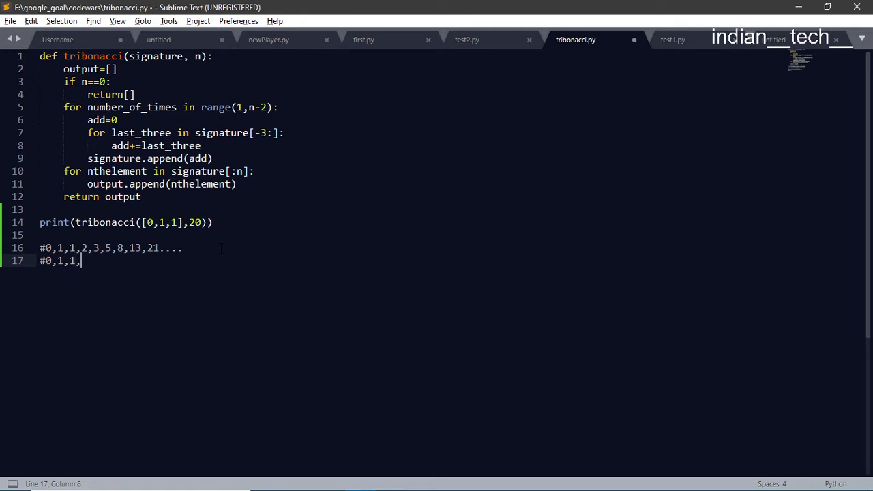
text(2)
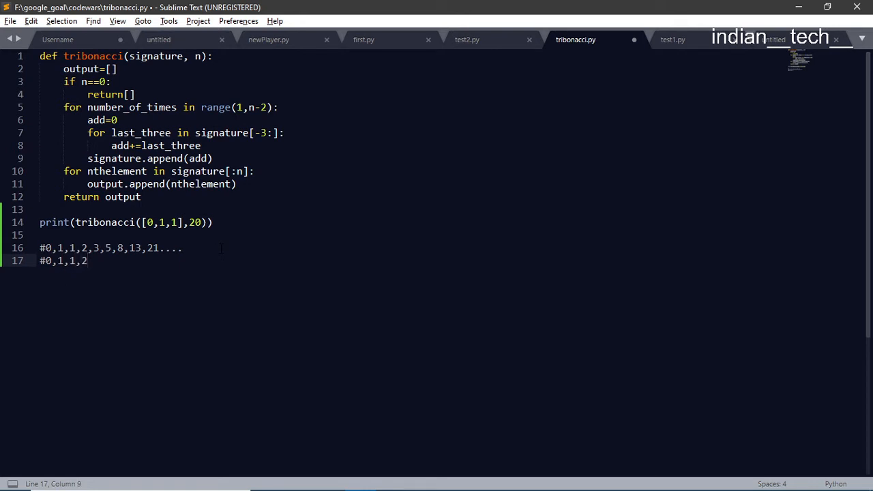
text(,)
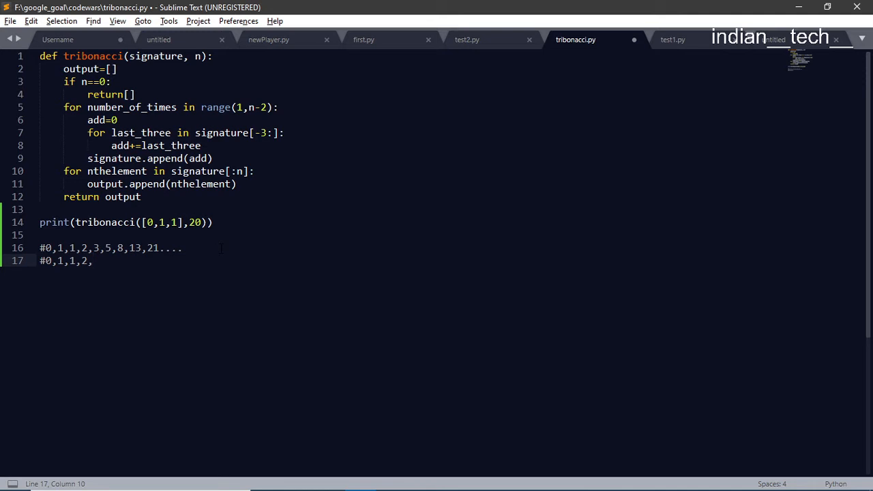
text(4,)
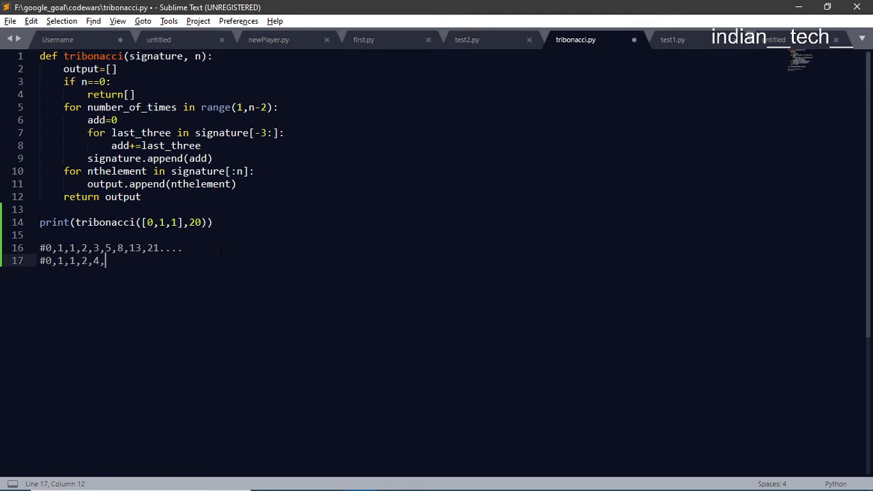
text(7)
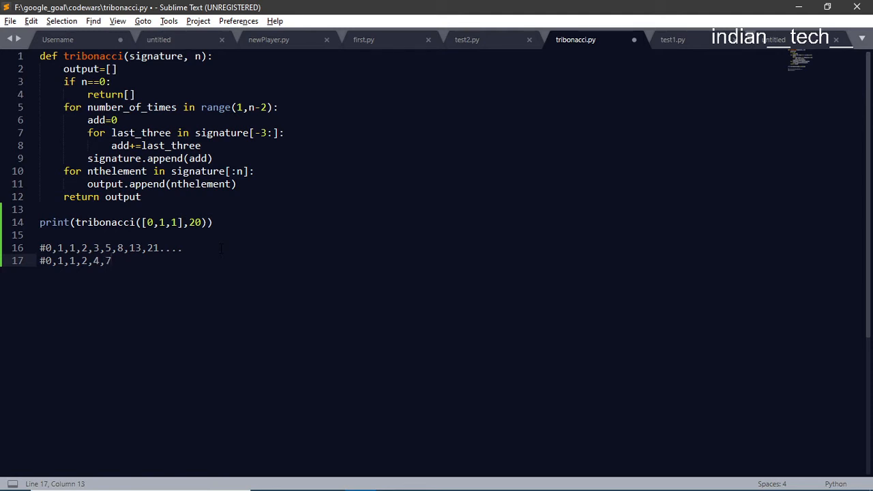
text(...)
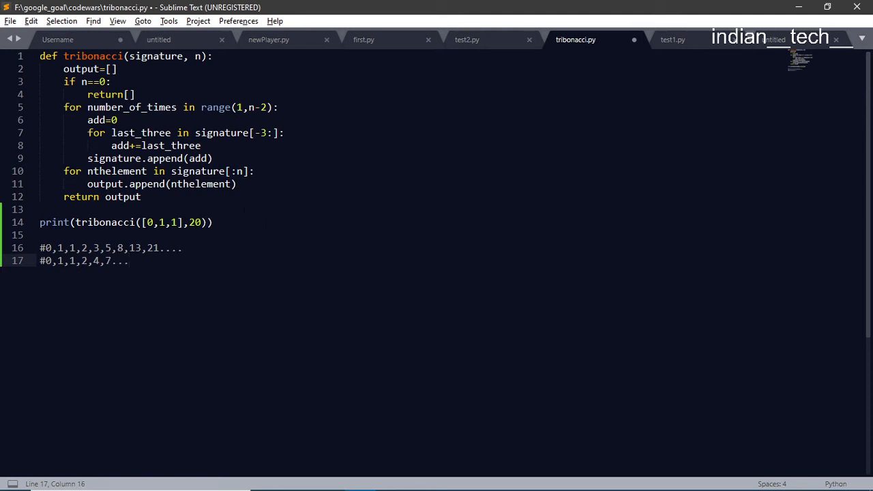
text(tri)
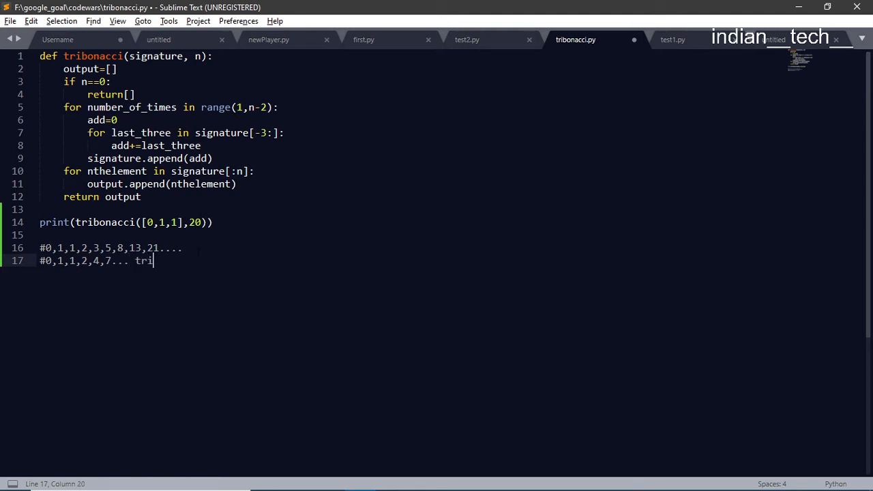
text(bonacci)
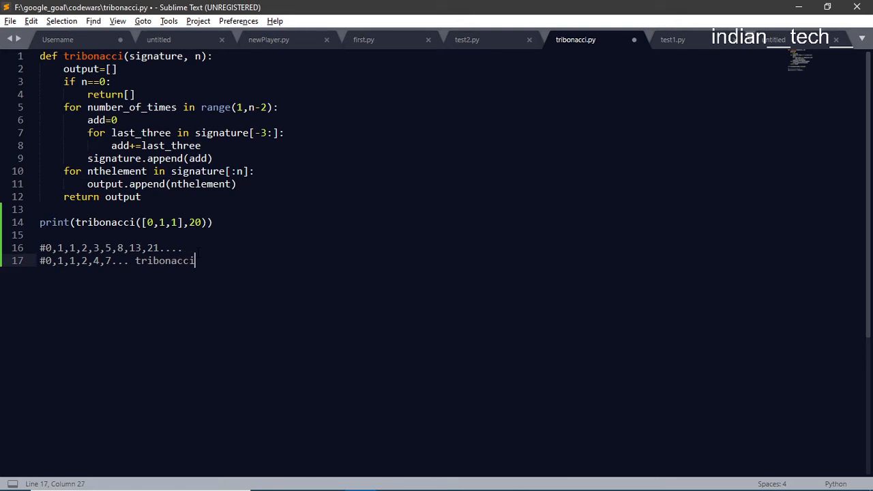
Step: Append 'fibonacci' to the end of the first sequence comment
click(189, 247)
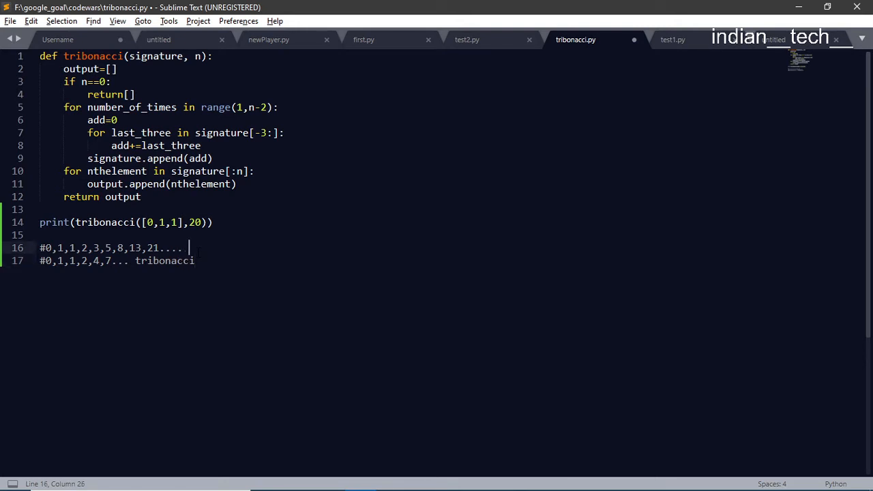
text(f)
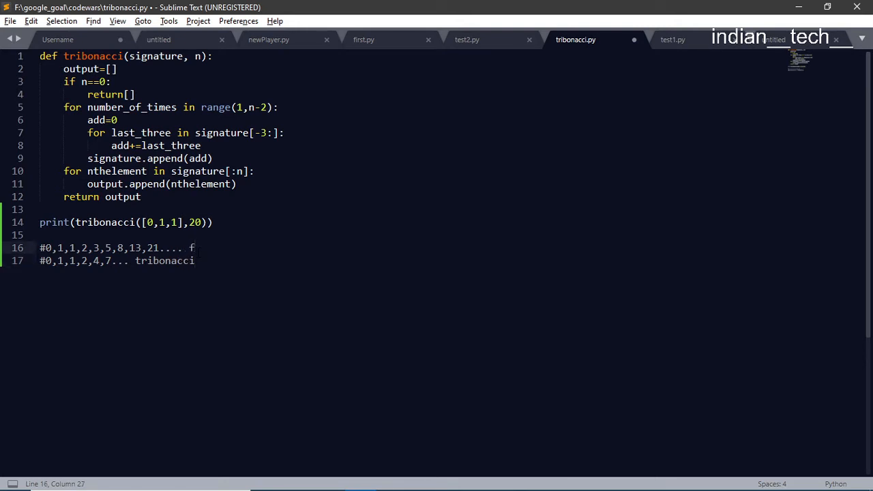
text(ibonacci)
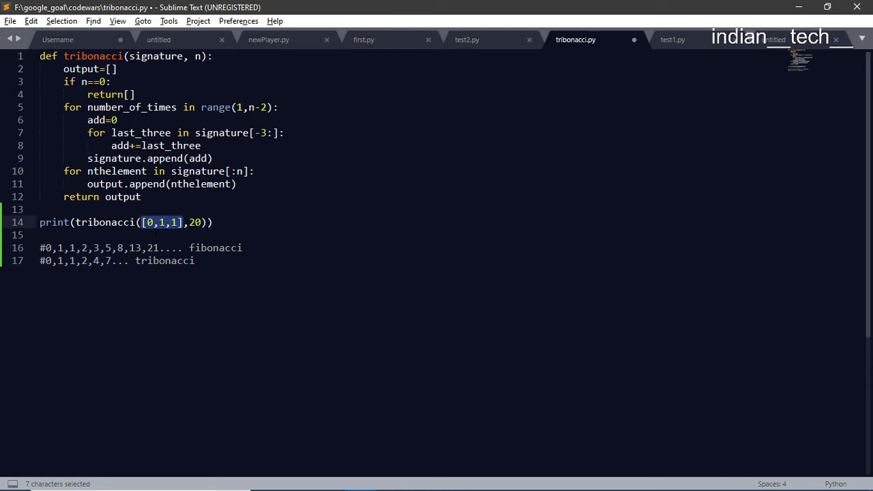
double_click(195, 222)
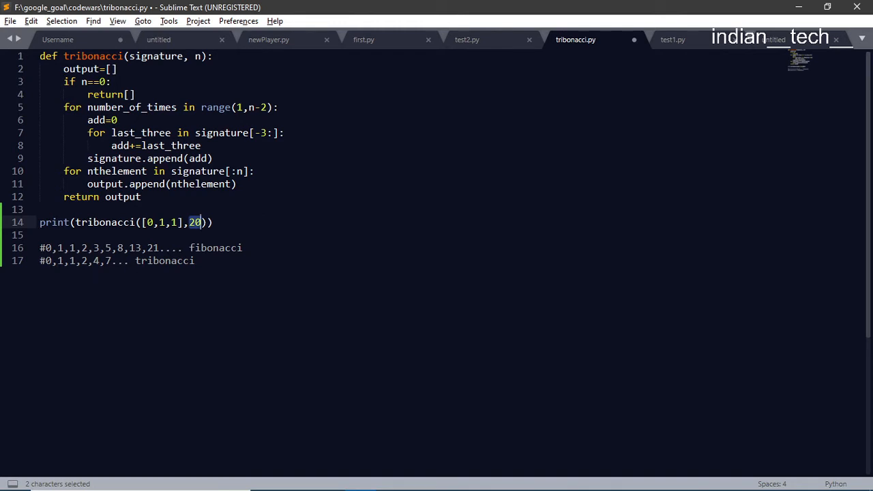
click(75, 260)
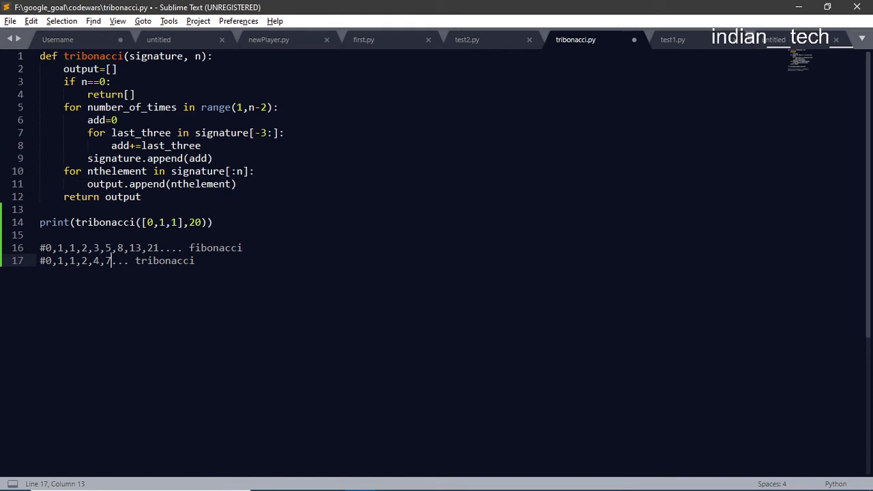
double_click(195, 222)
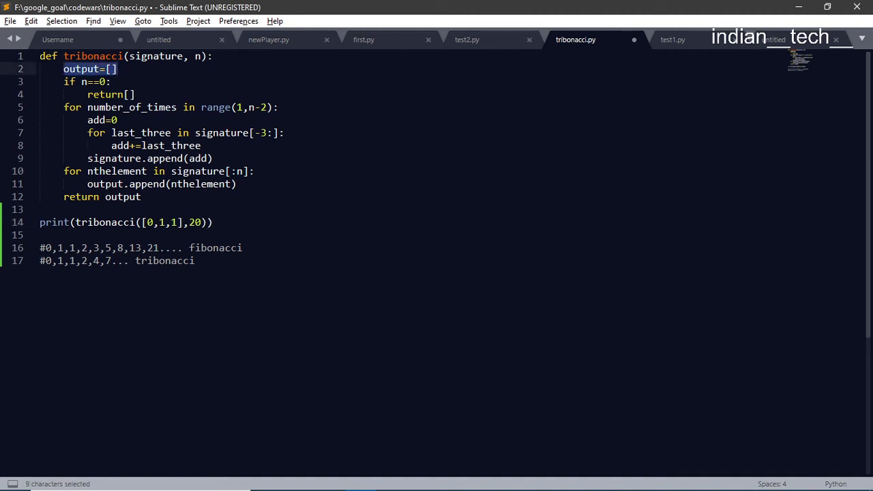
mouse_move(143, 80)
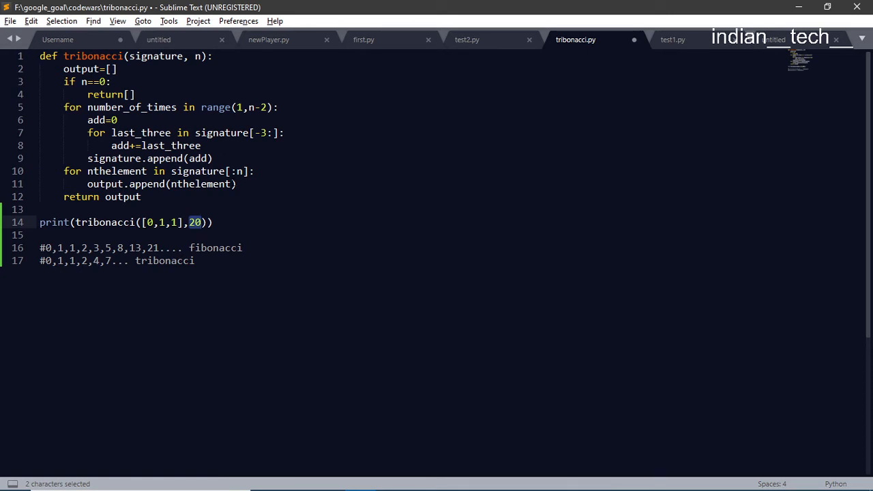
mouse_move(199, 227)
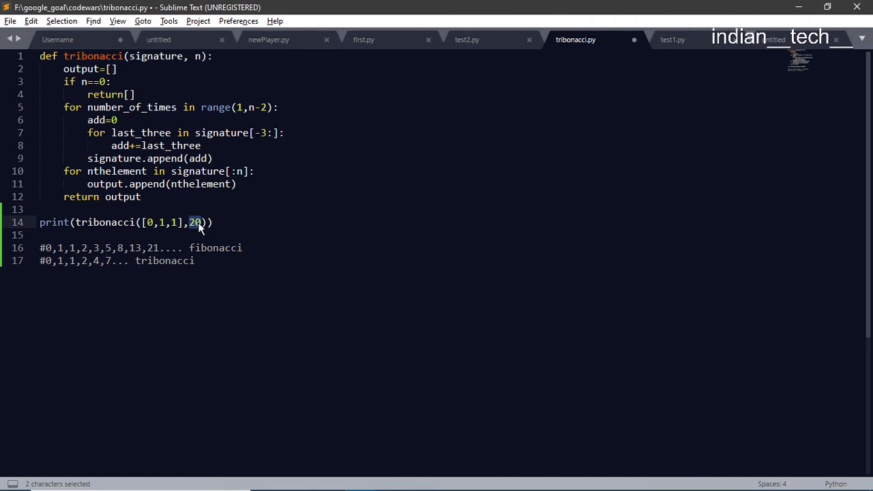
mouse_move(200, 227)
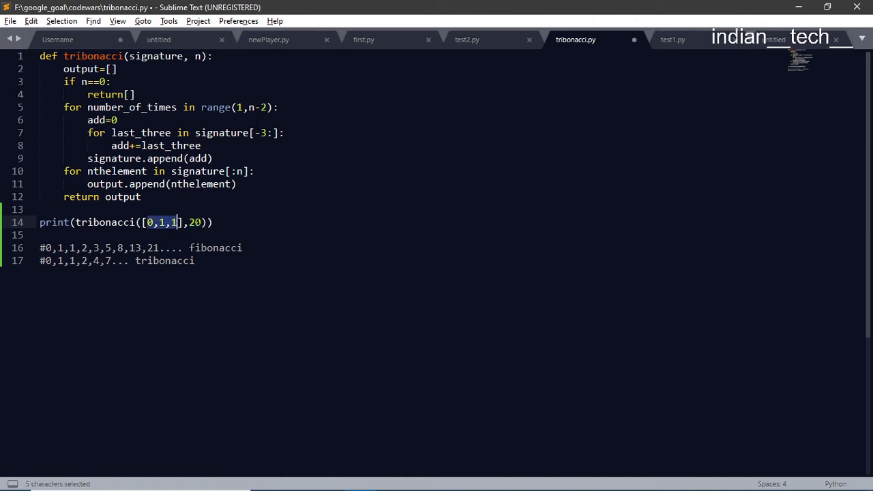
mouse_move(153, 232)
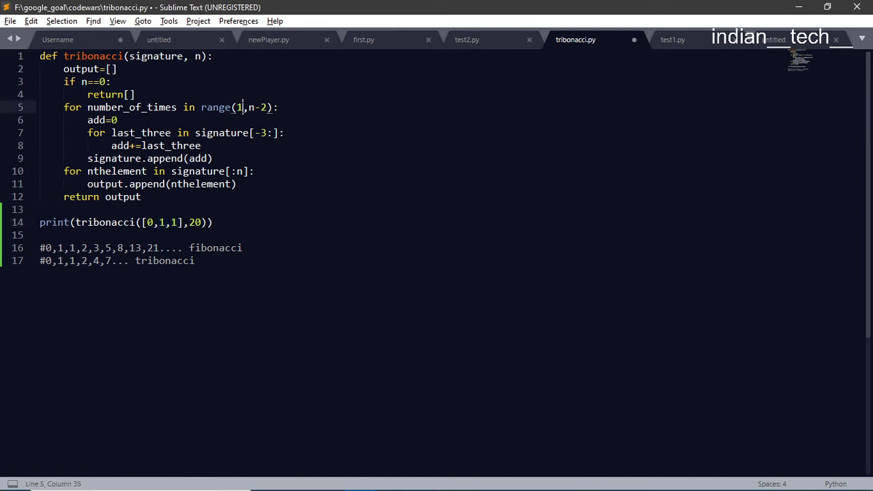
click(118, 120)
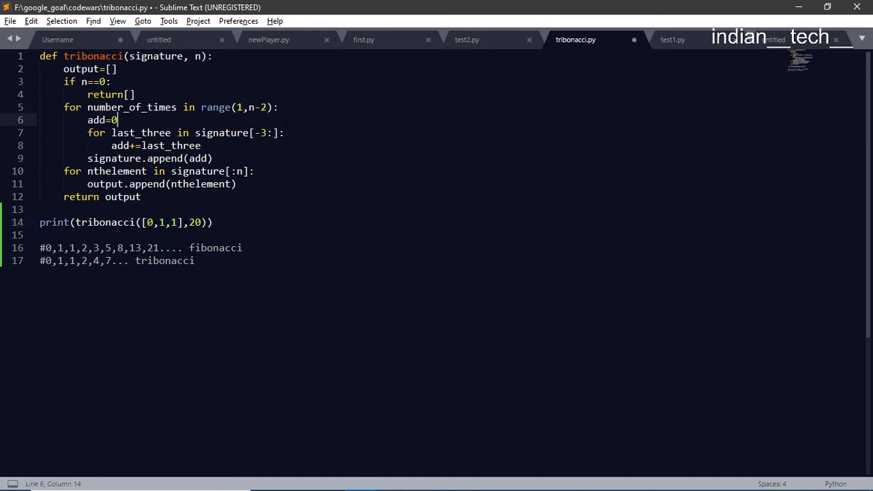
double_click(101, 120)
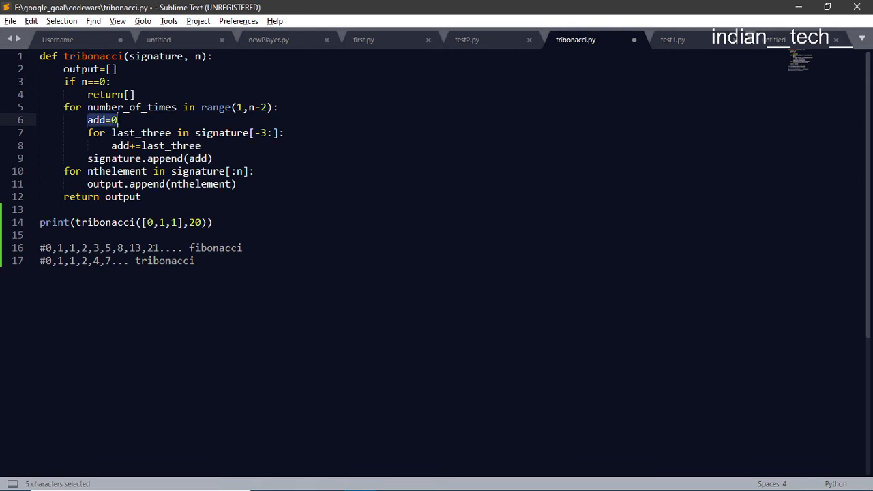
mouse_move(119, 120)
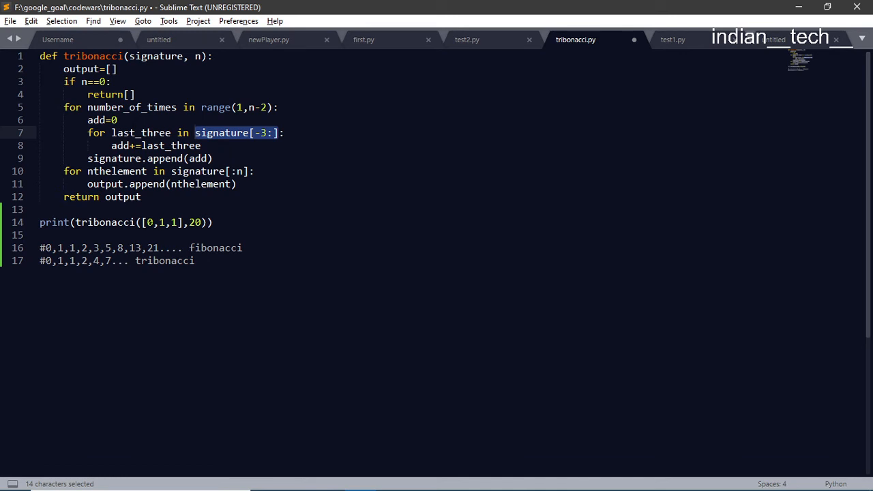
double_click(120, 145)
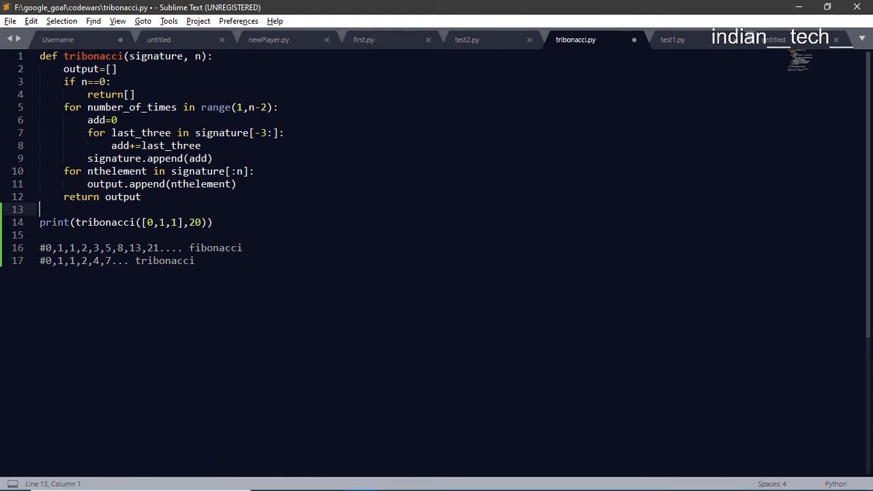
double_click(195, 223)
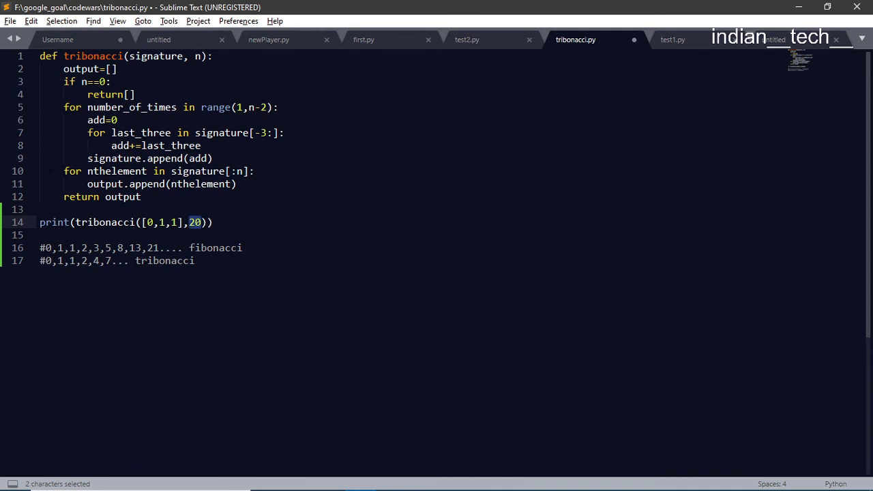
mouse_move(105, 221)
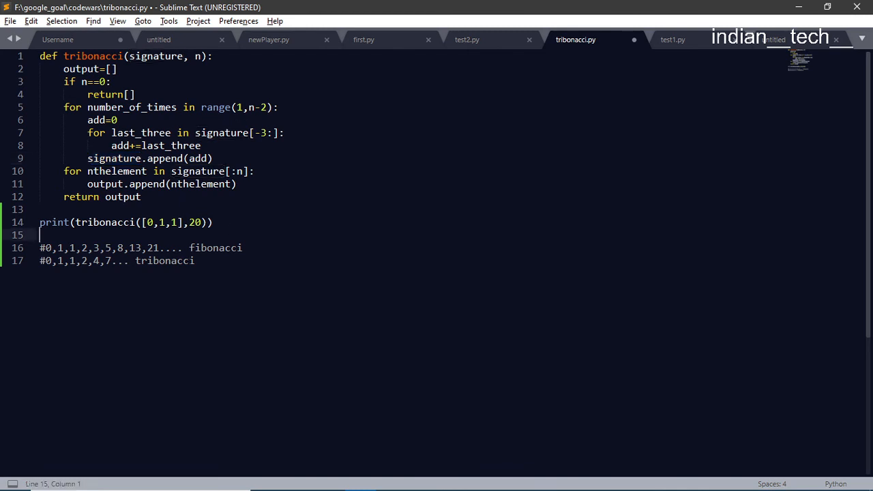
Step: Build and run tribonacci.py, printing 20 terms from 0, 1, 1, 2, 4, 7 to 35890
key(ctrl+b)
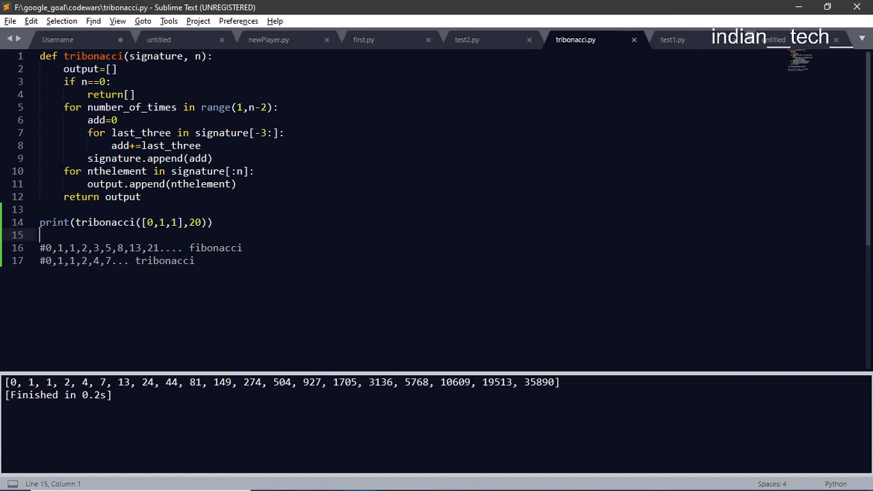
Step: Change the signature to [1,1,1], save, and rerun to print terms up to 46499
key(backspace)
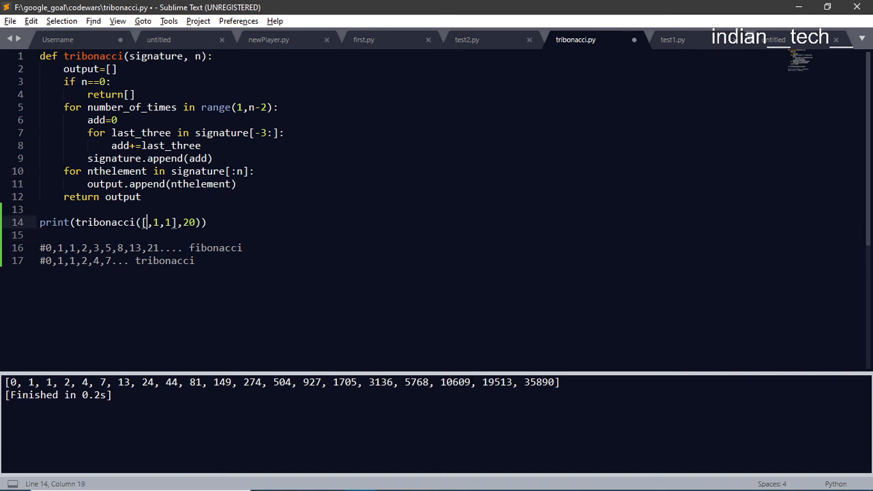
text(1)
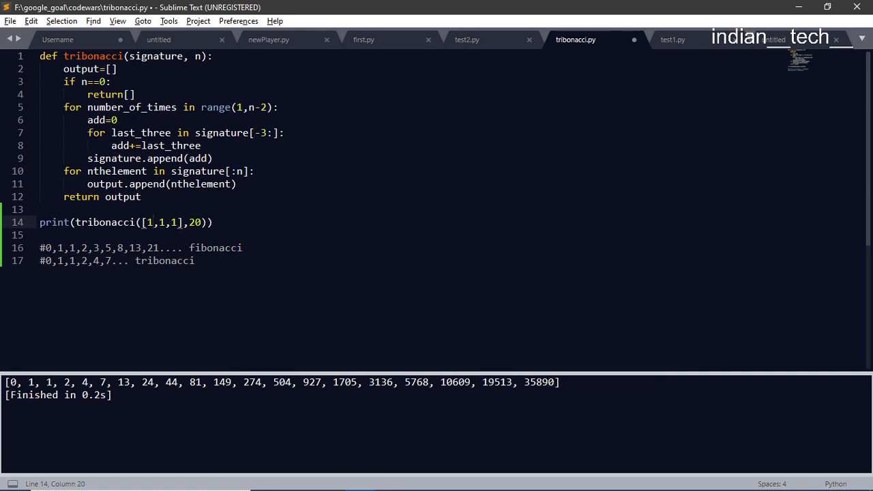
key(ctrl+s)
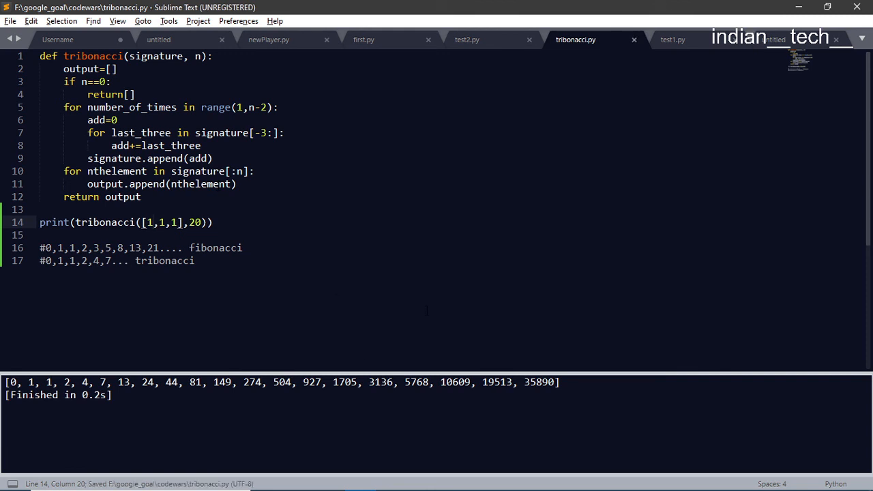
key(ctrl+b)
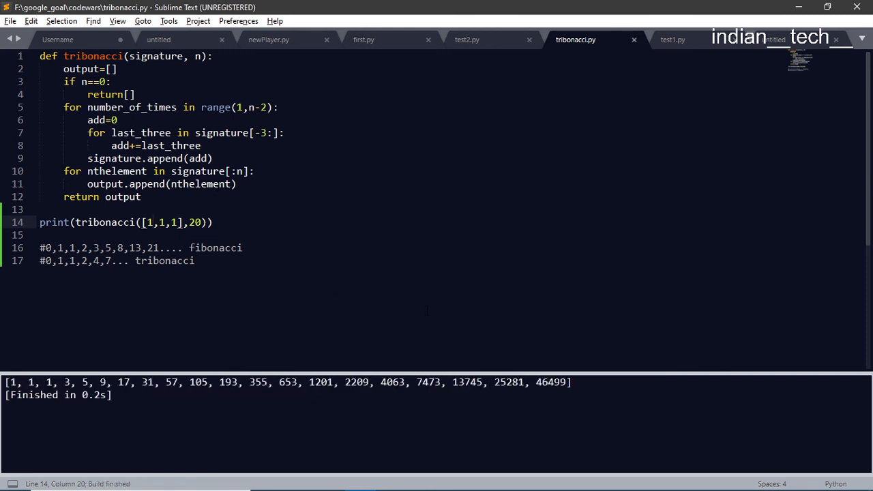